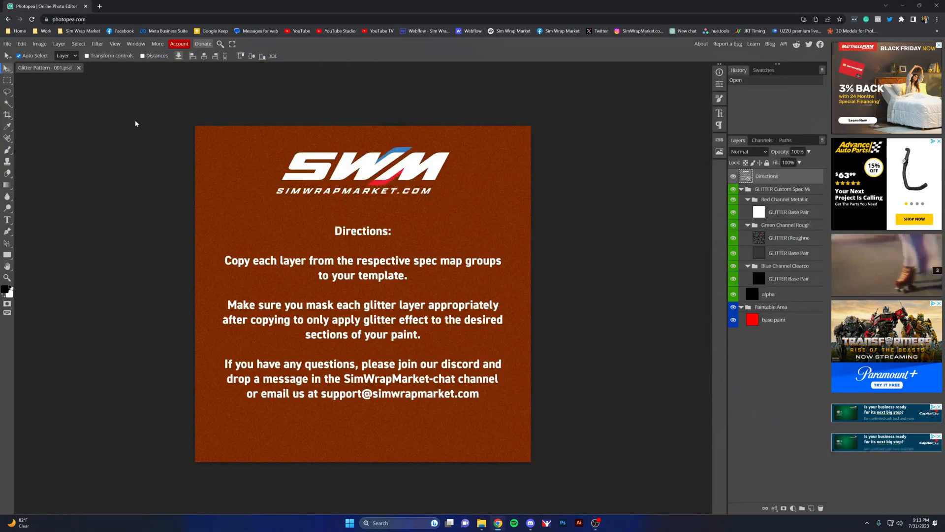
Load Asphalt Modified - 011.psd as a second document next to the glitter pattern
left_click(732, 176)
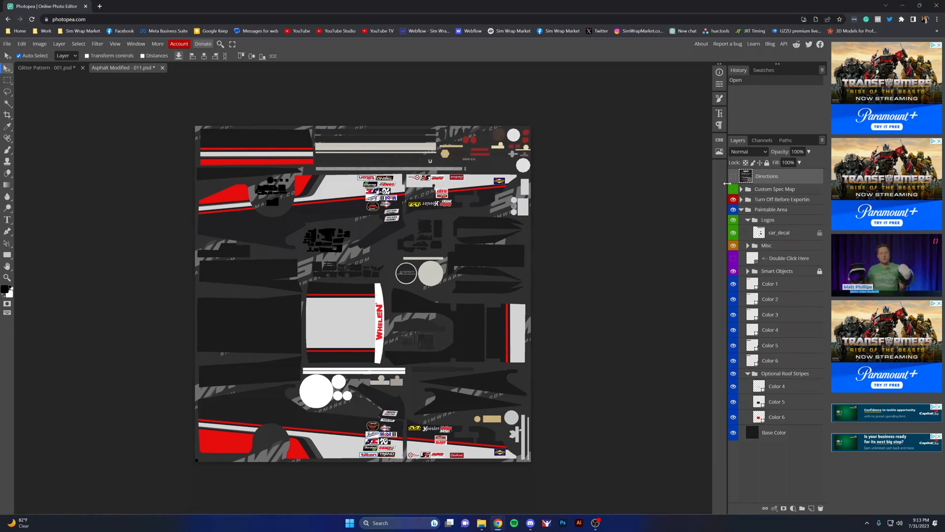
Expand Custom Spec Map and its Red, Green, Blue channel folders, then return to Glitter Pattern
left_click(740, 189)
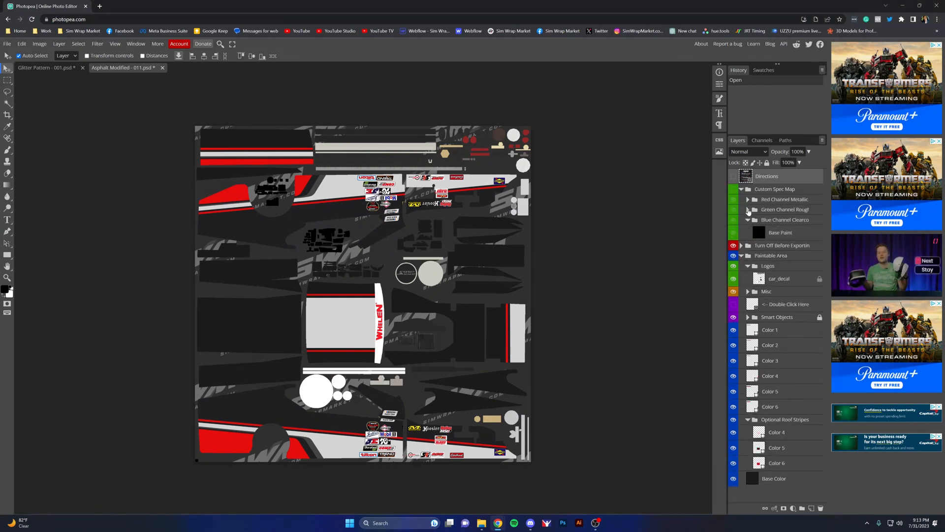
left_click(749, 199)
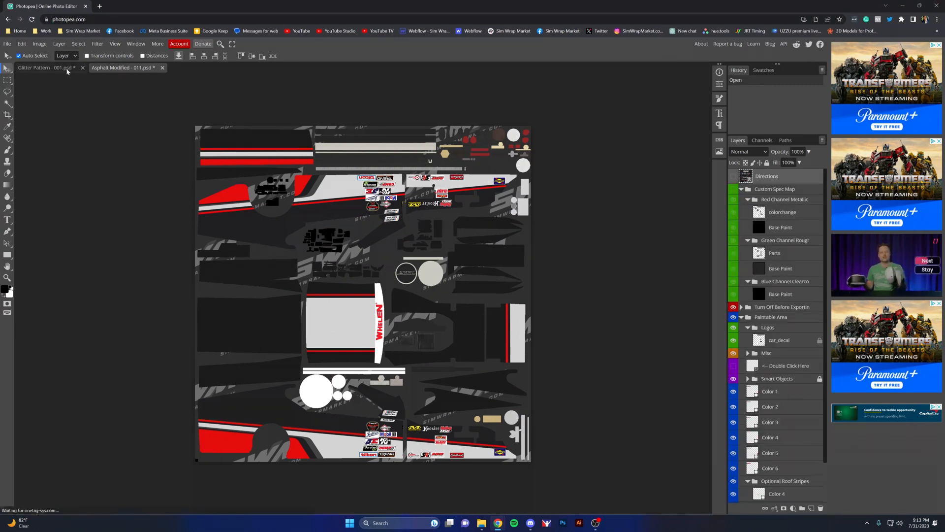
left_click(48, 69)
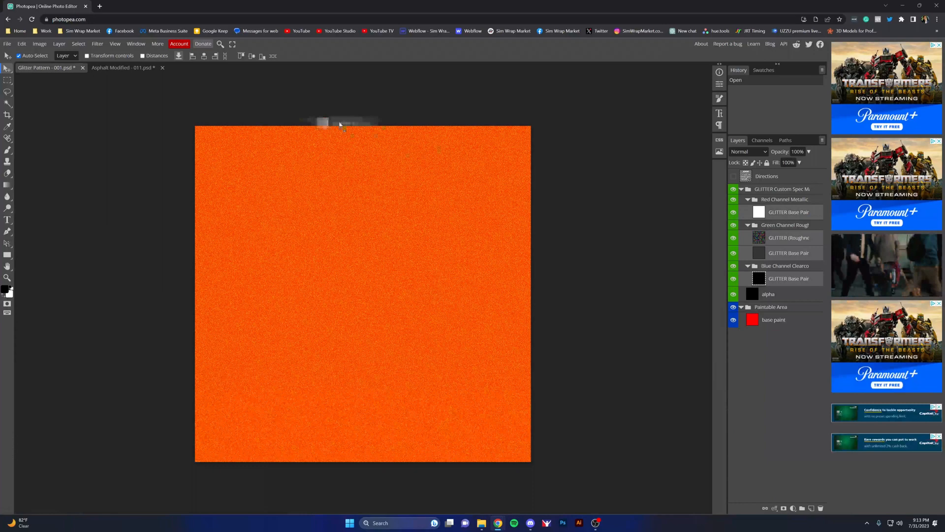
Duplicate the GLITTER layers into Asphalt Modified and nest each in its Red, Green or Blue folder
left_click(126, 67)
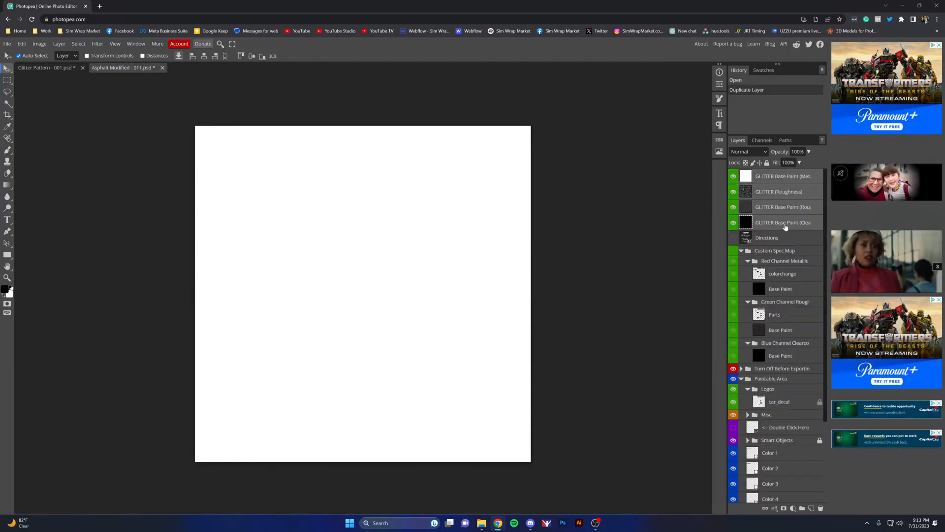
left_click_drag(784, 221, 784, 340)
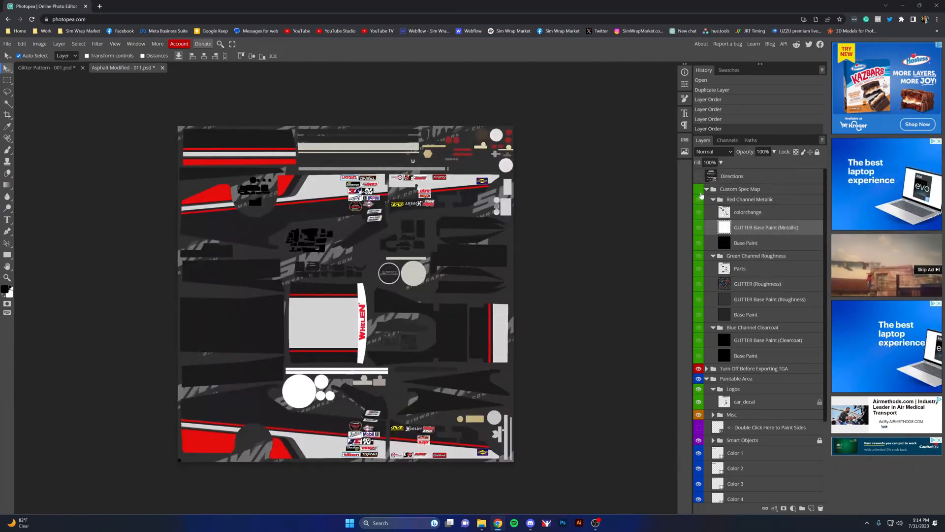
Make a Magic Wand colour selection in the paint area with Sample All Layers on
left_click(699, 191)
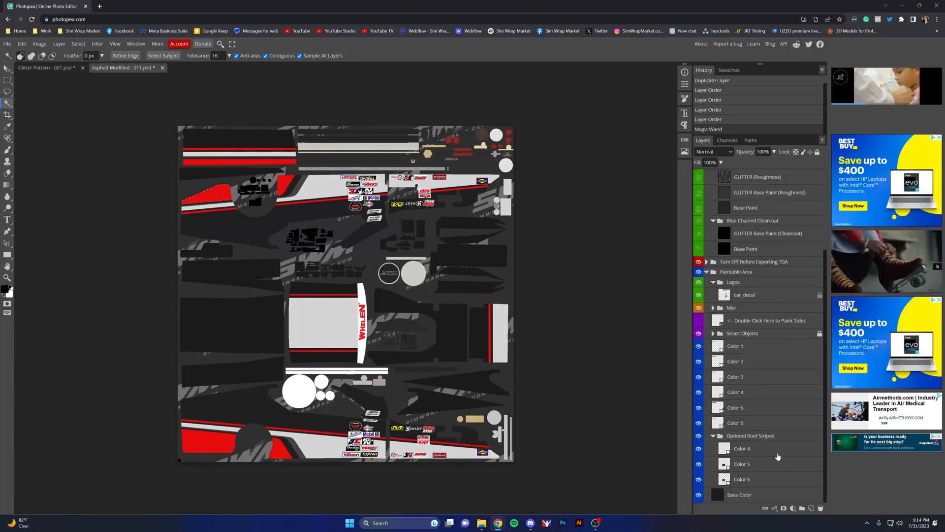
Select the red paint pixels and add a raster mask to every GLITTER layer from that selection
left_click(285, 459)
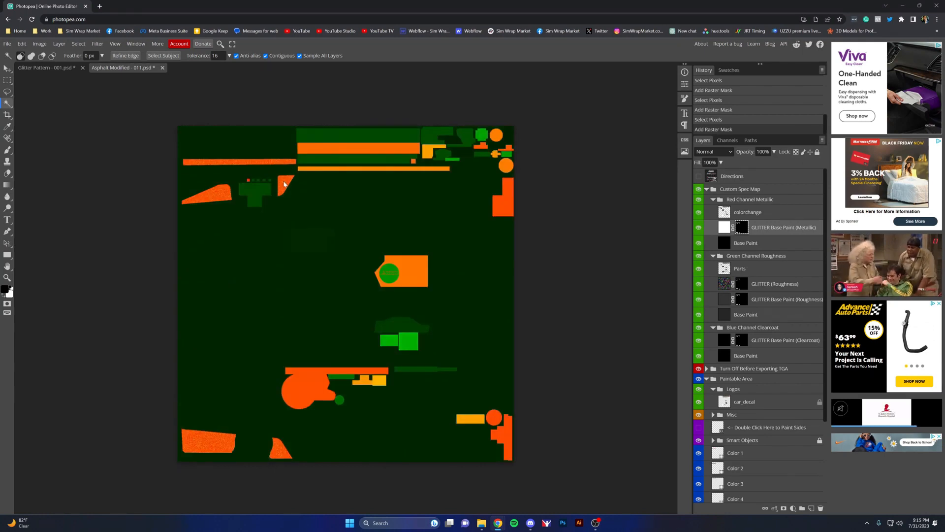
mouse_move(211, 446)
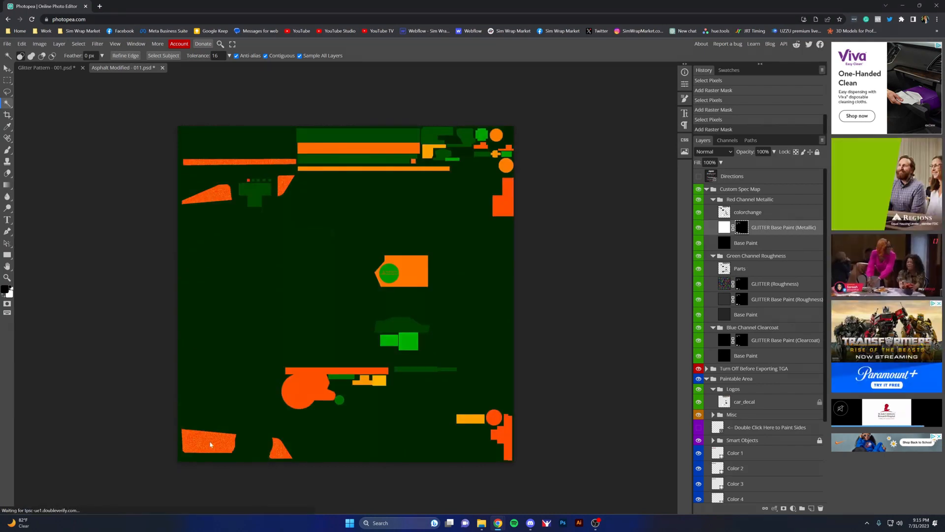